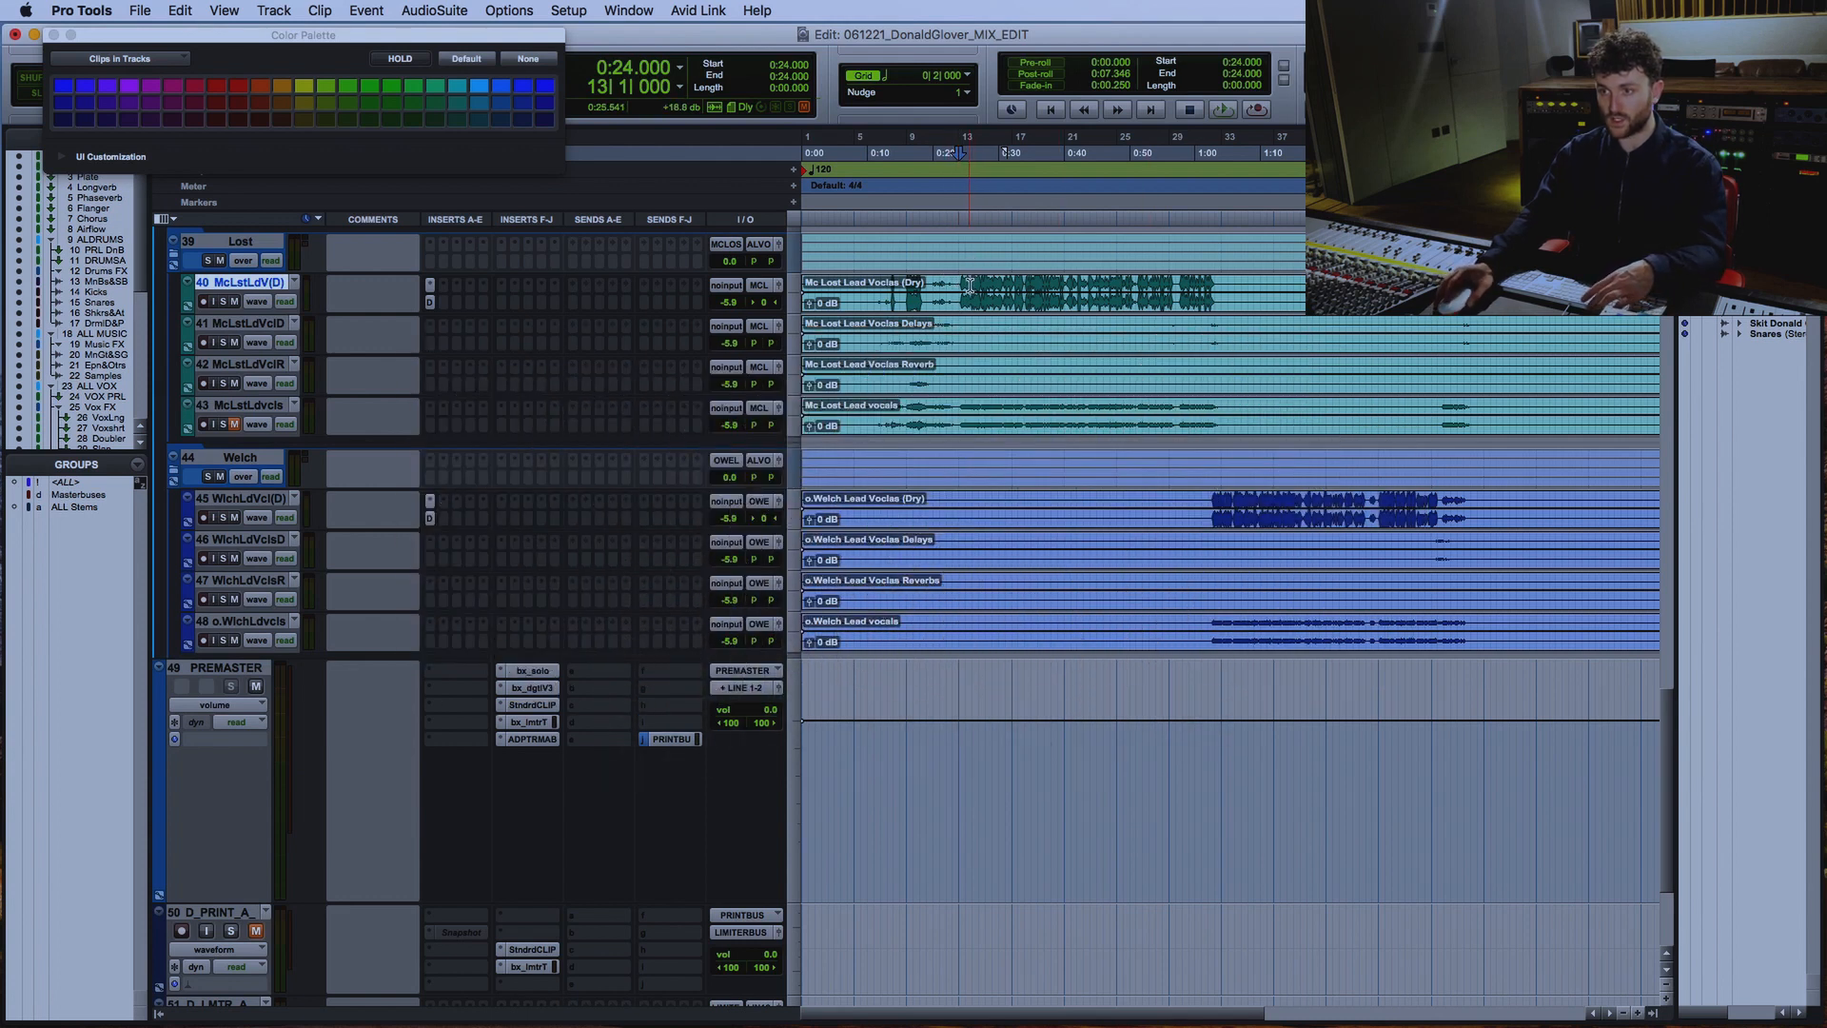
- Close the Color Palette window over the Welch dry lead vocal clip
key("space")
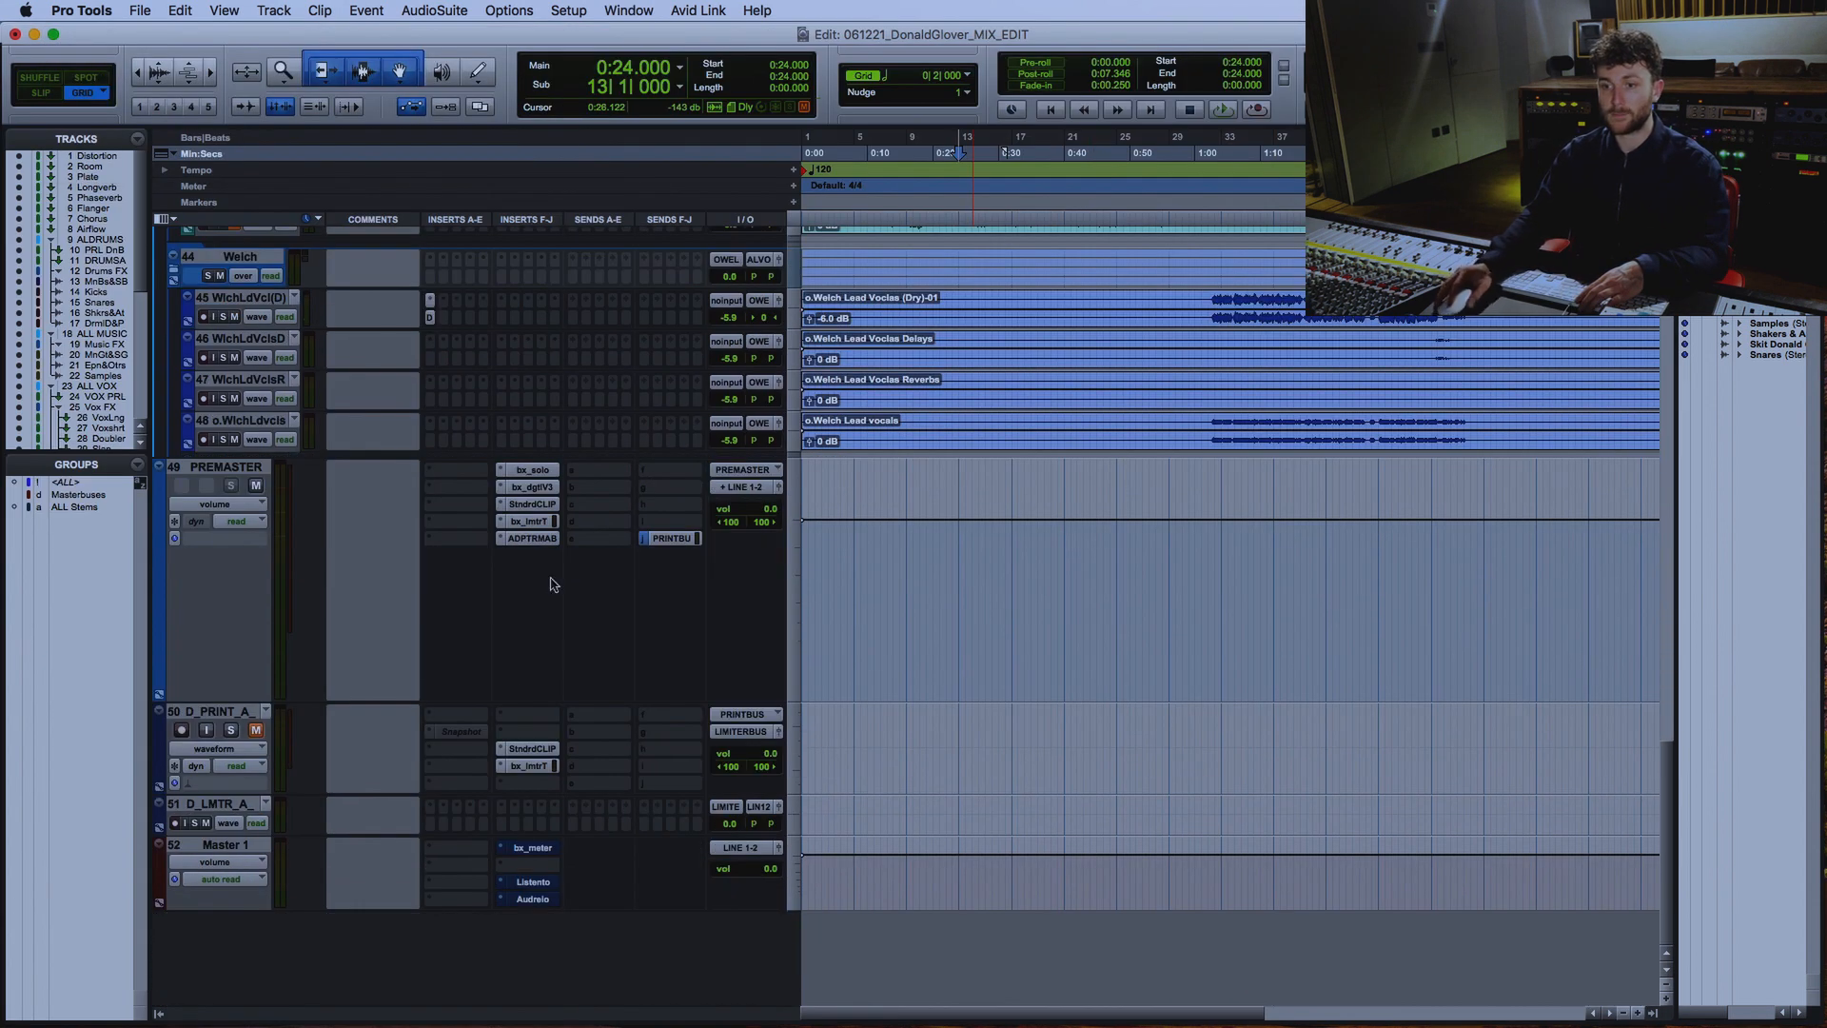
- Open the ADPTR MetricAB insert on the PREMASTER track showing the Donald Glover final mix
left_click(530, 536)
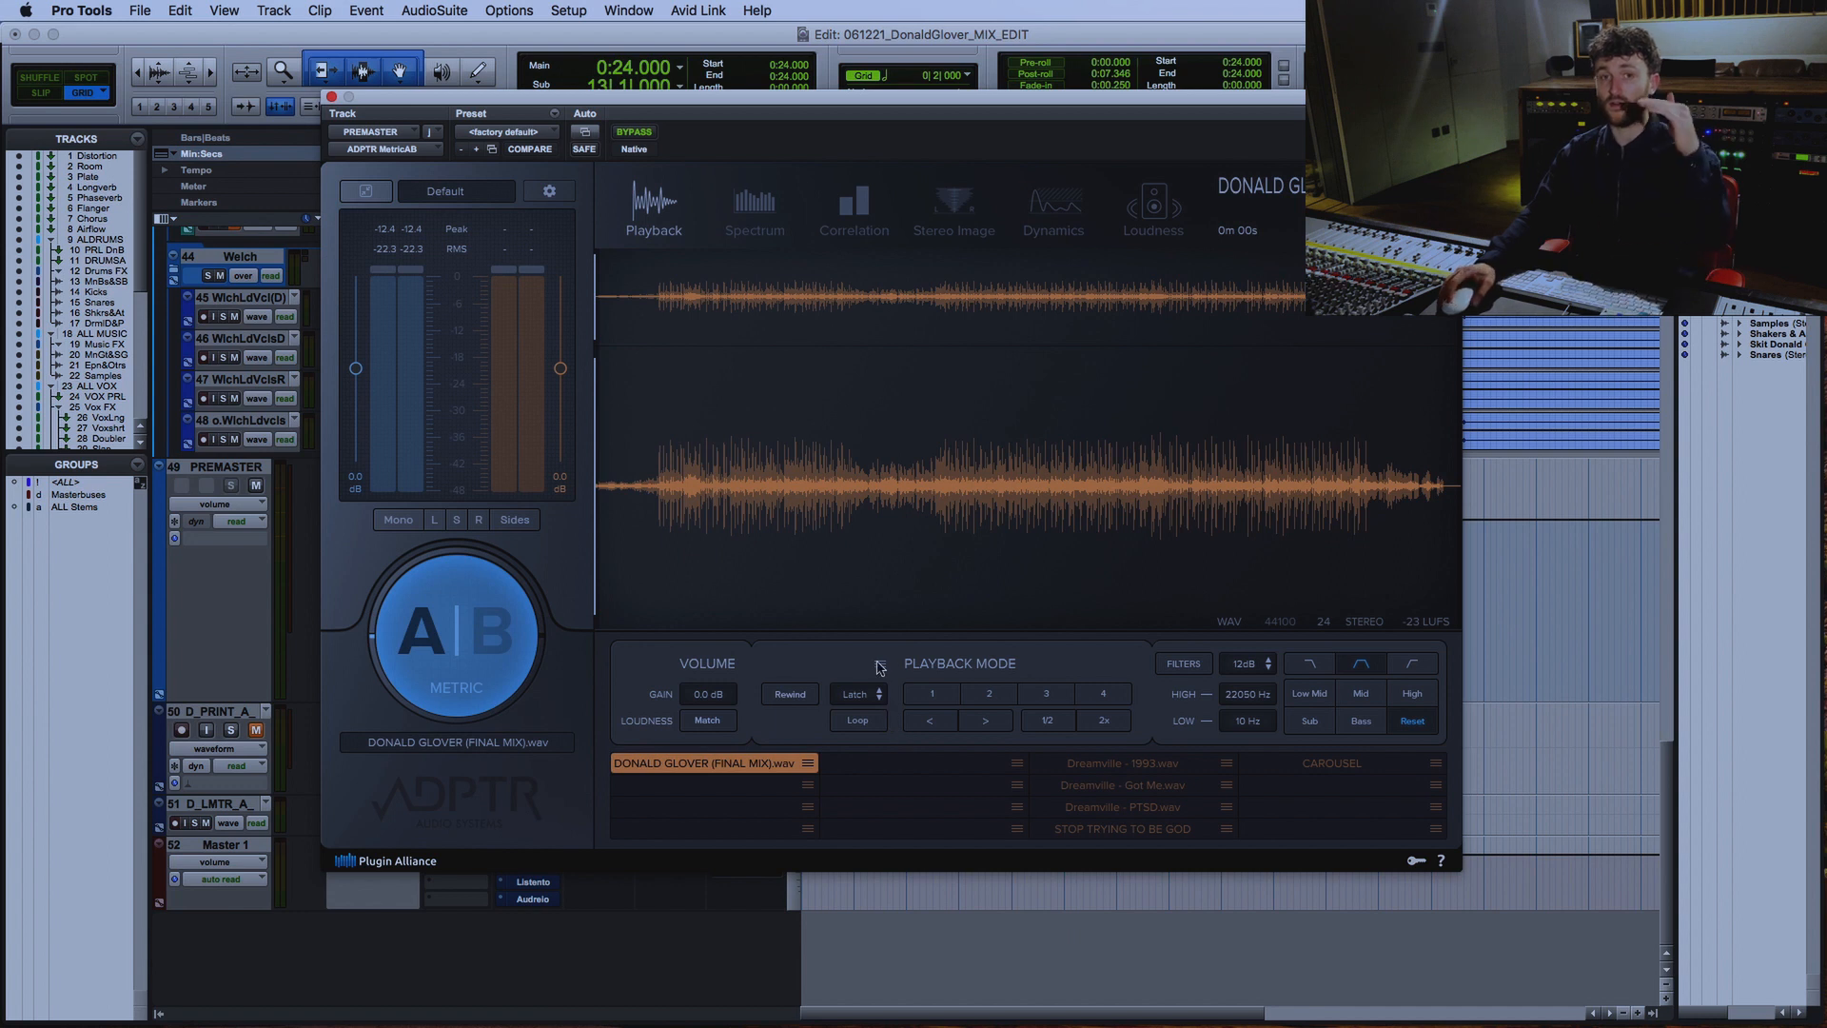
mouse_move(884, 679)
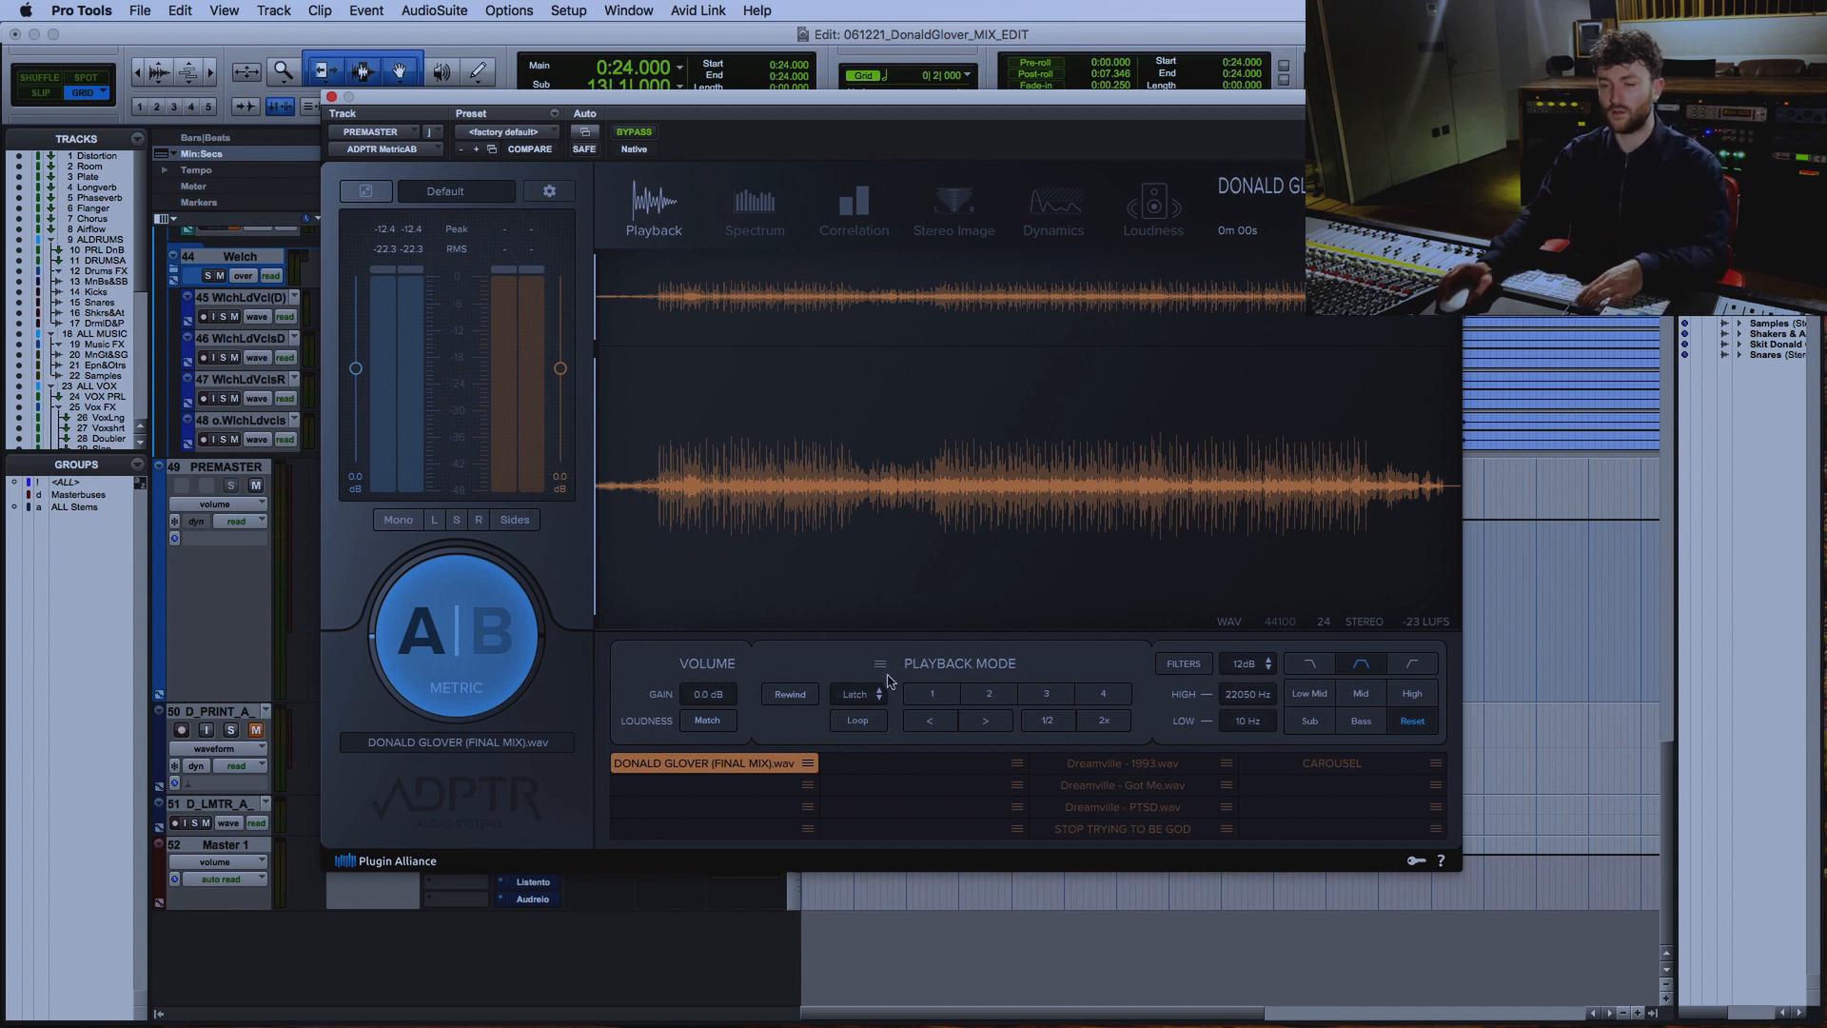
mouse_move(582, 390)
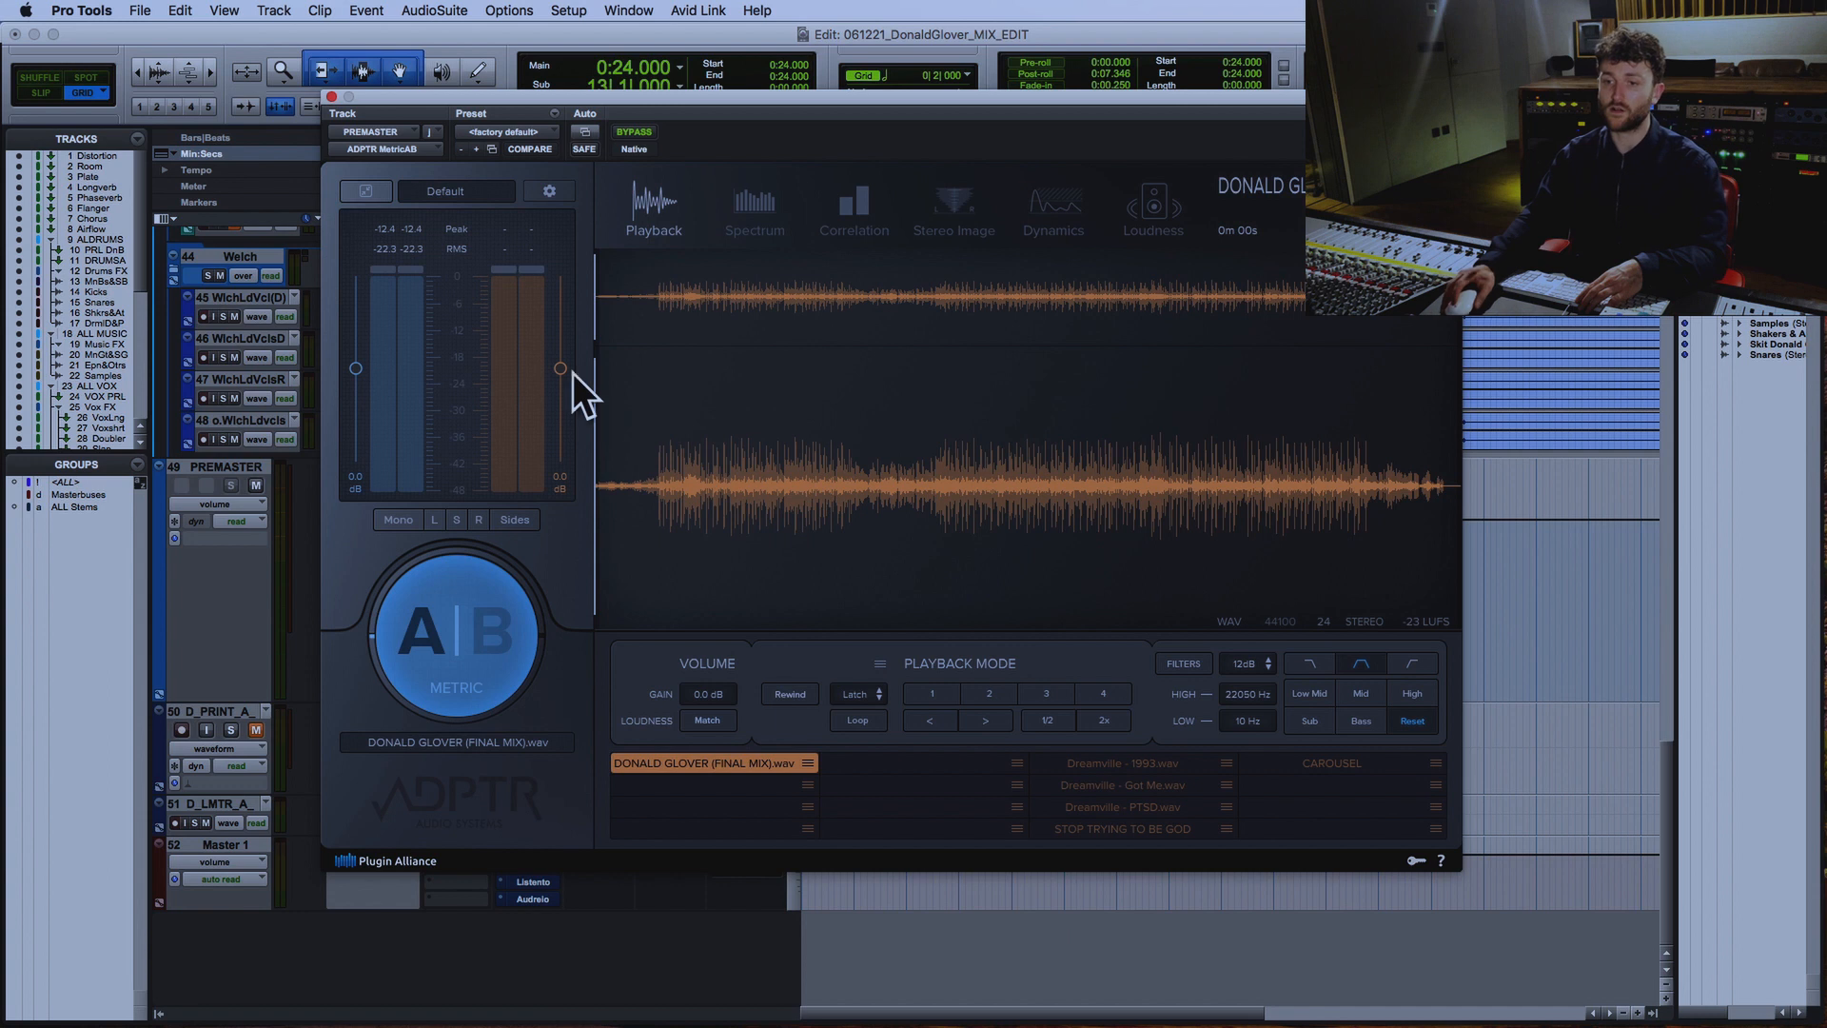
mouse_move(448, 653)
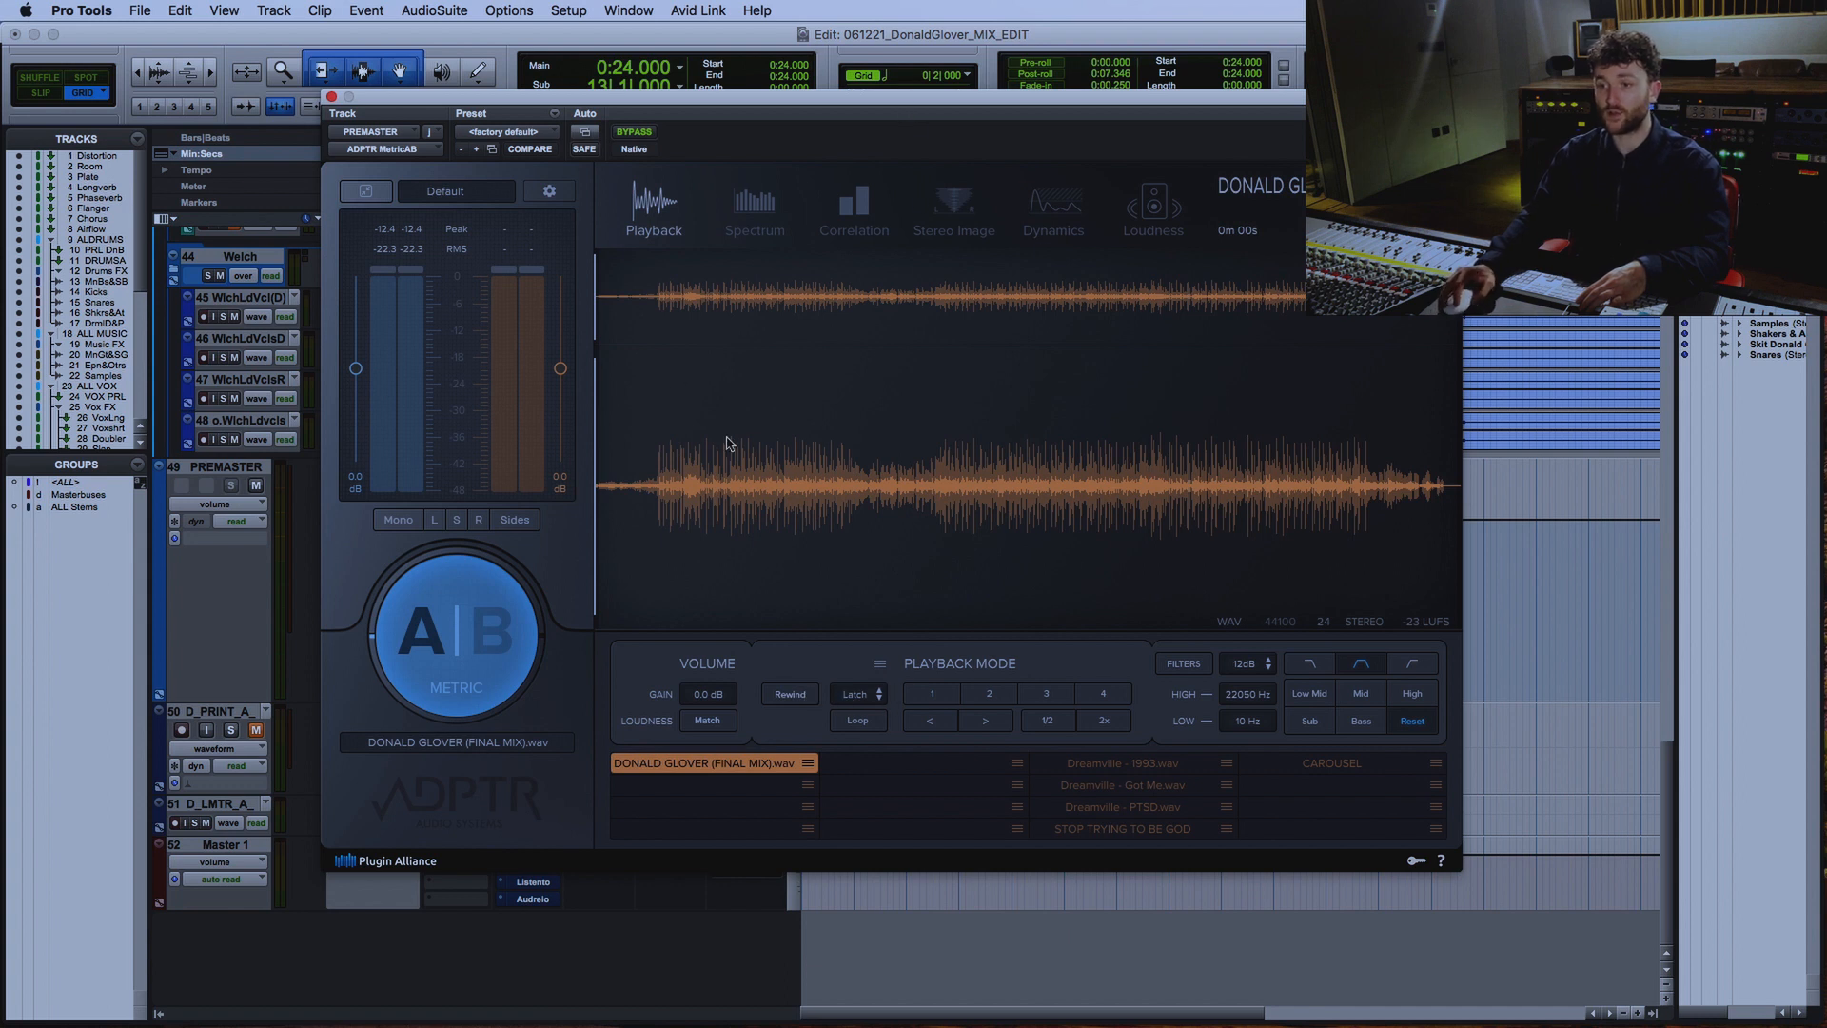
mouse_move(1358, 471)
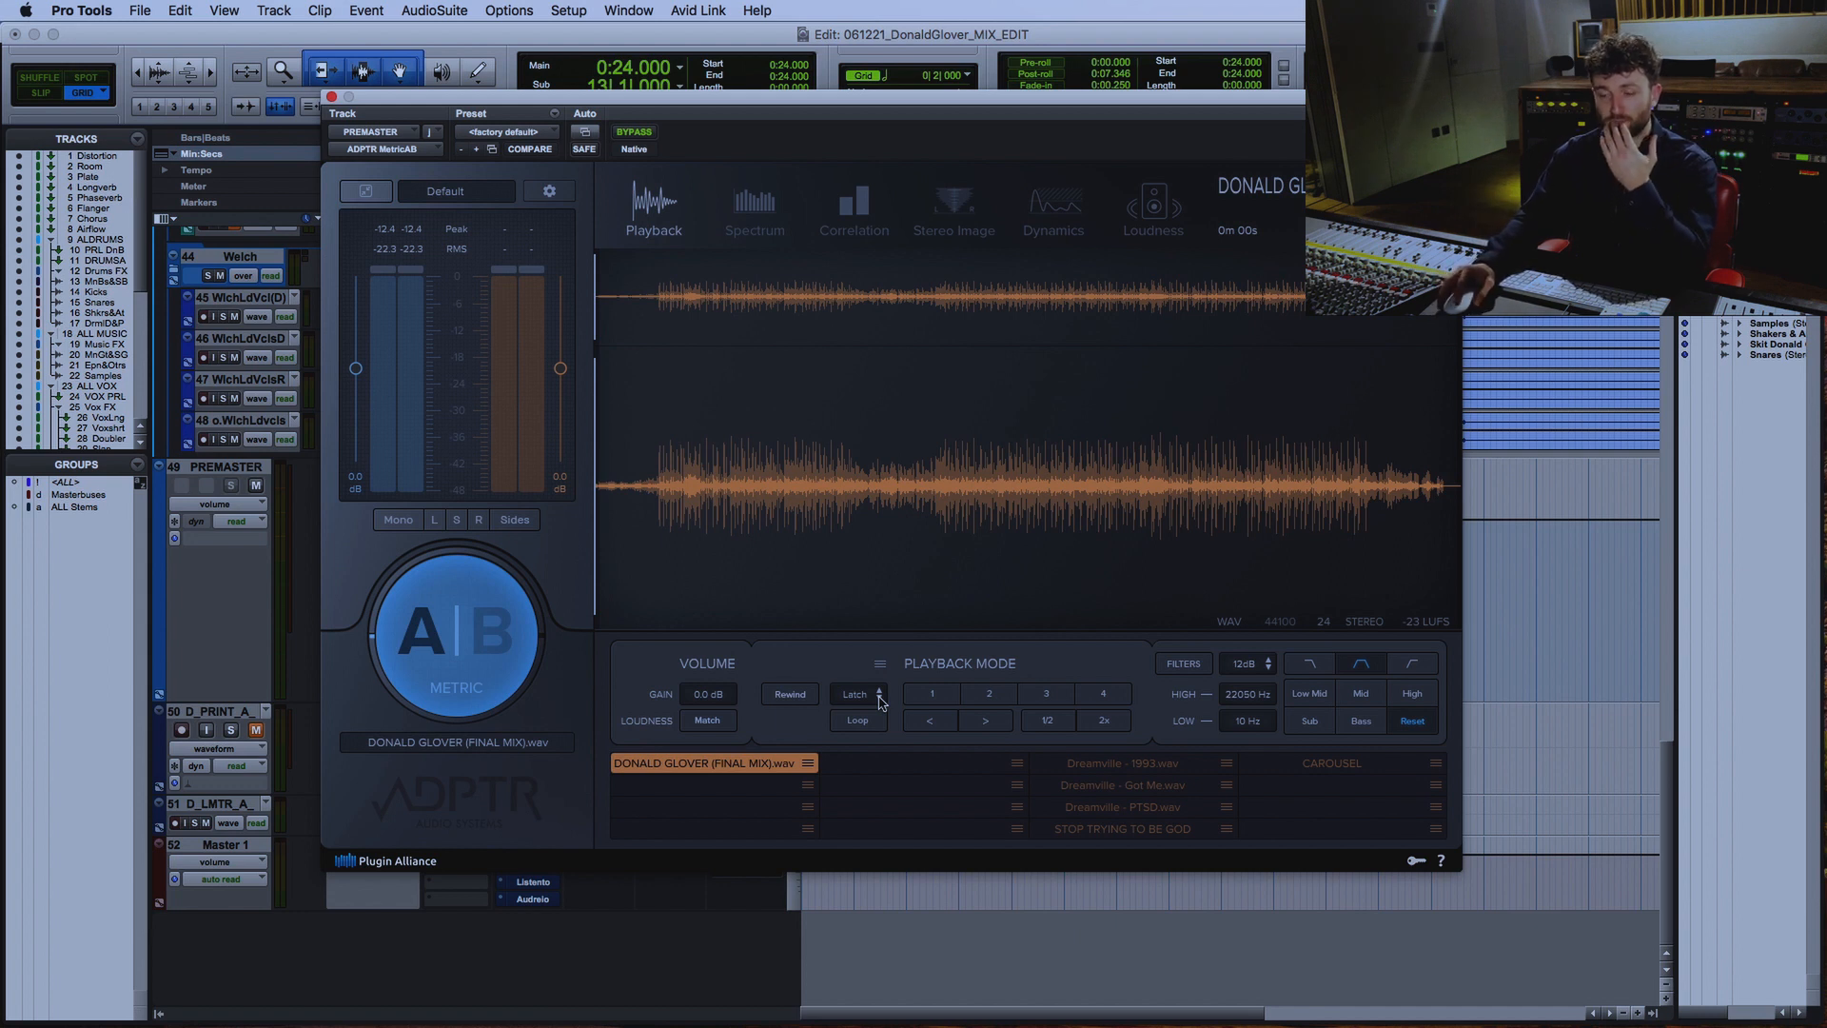
- Switch MetricAB playback from Latch to Sync and audition the reference against the mix
left_click(860, 694)
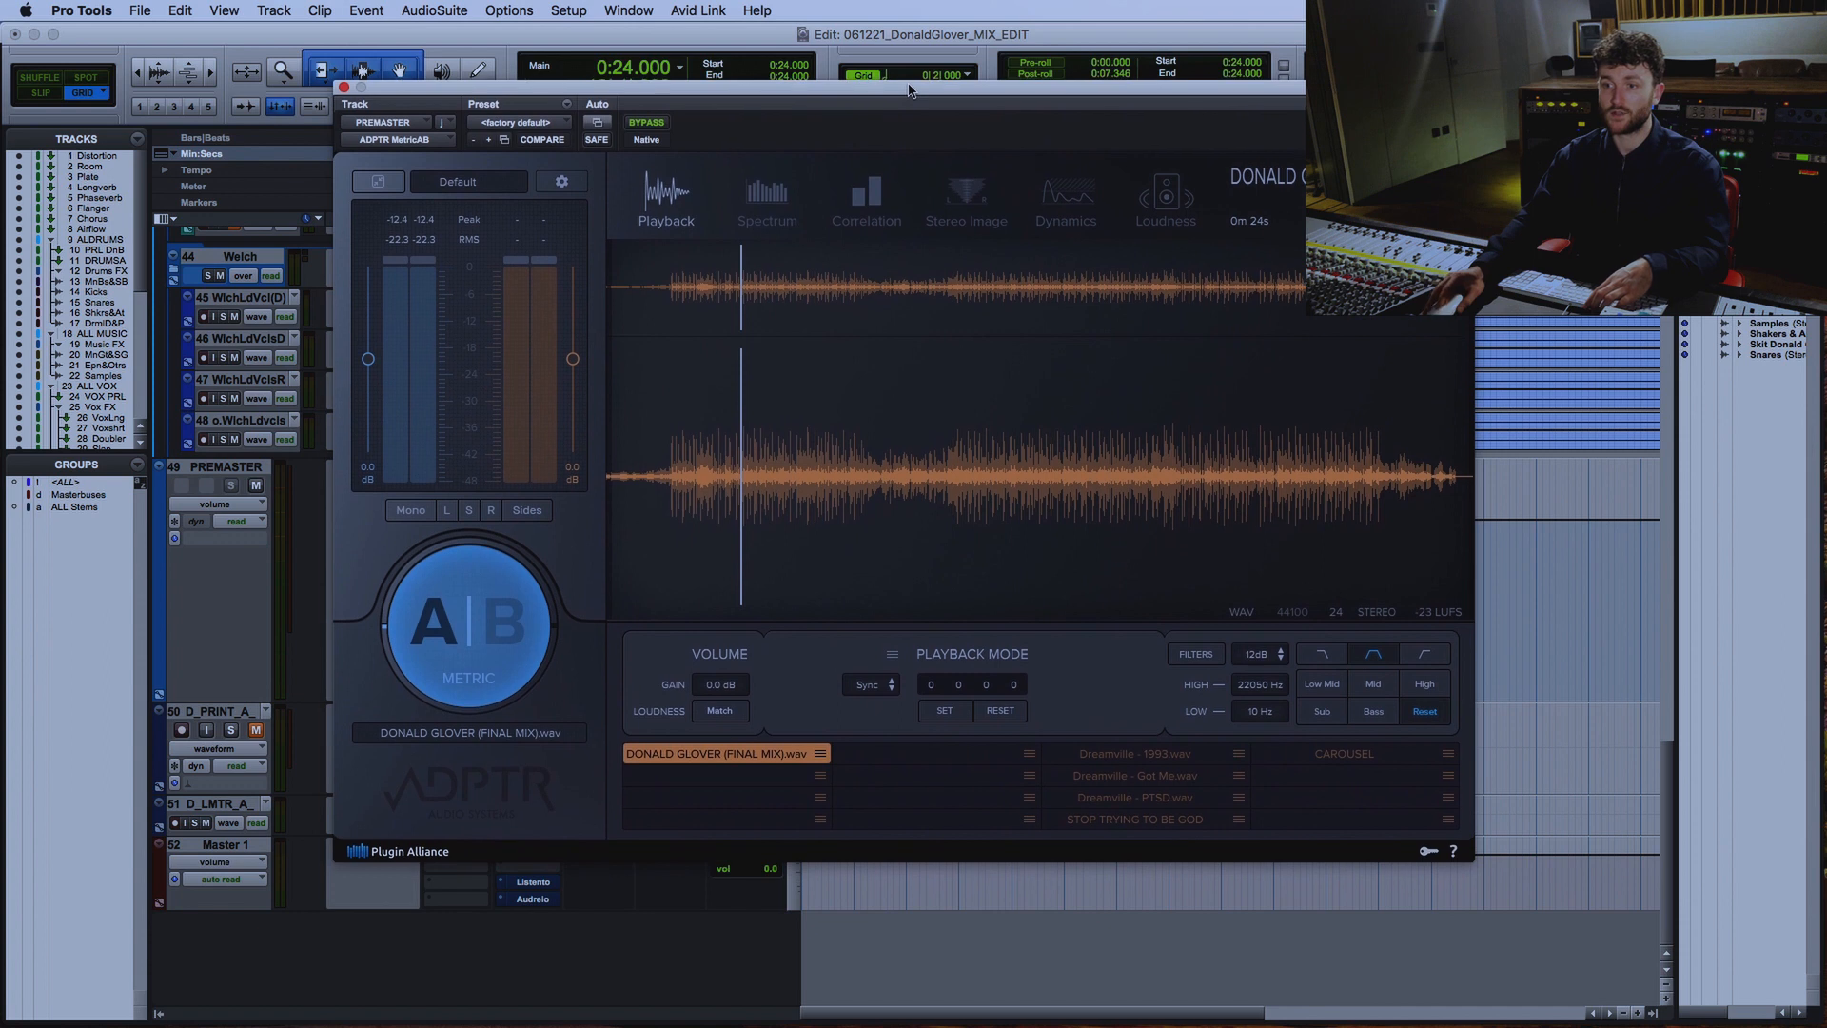
left_click(468, 621)
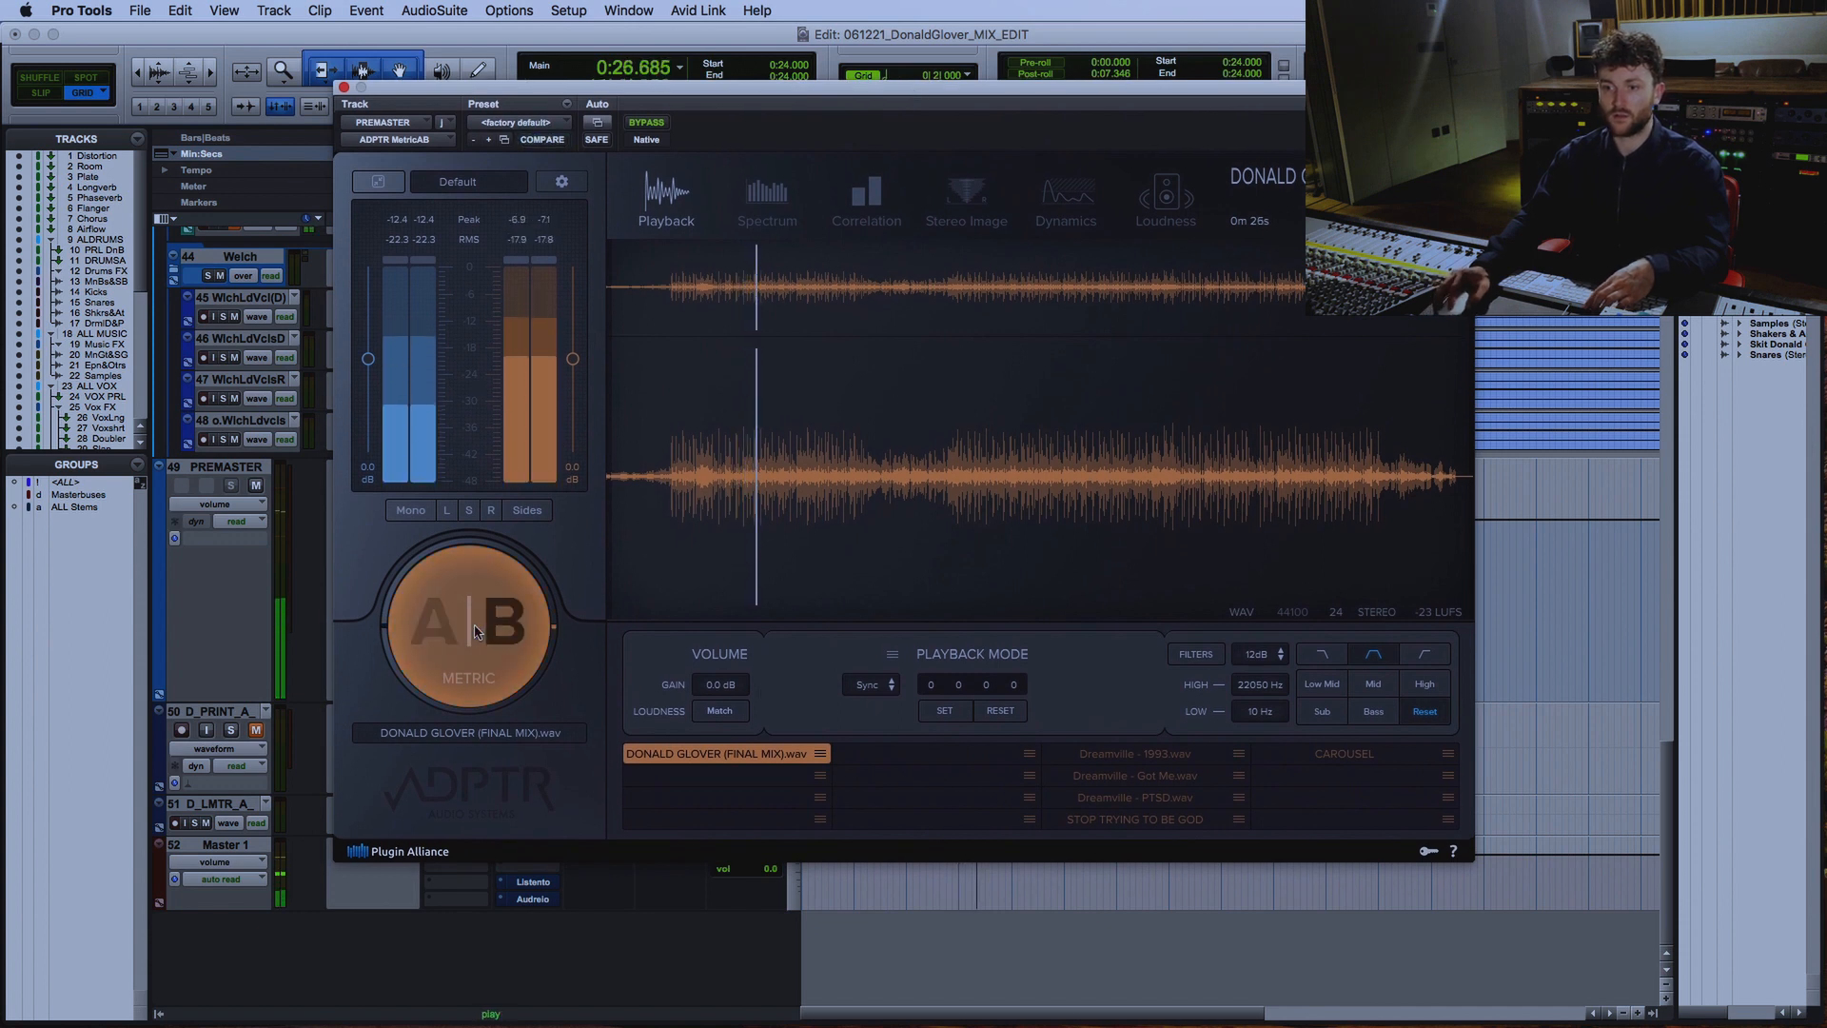
left_click(468, 623)
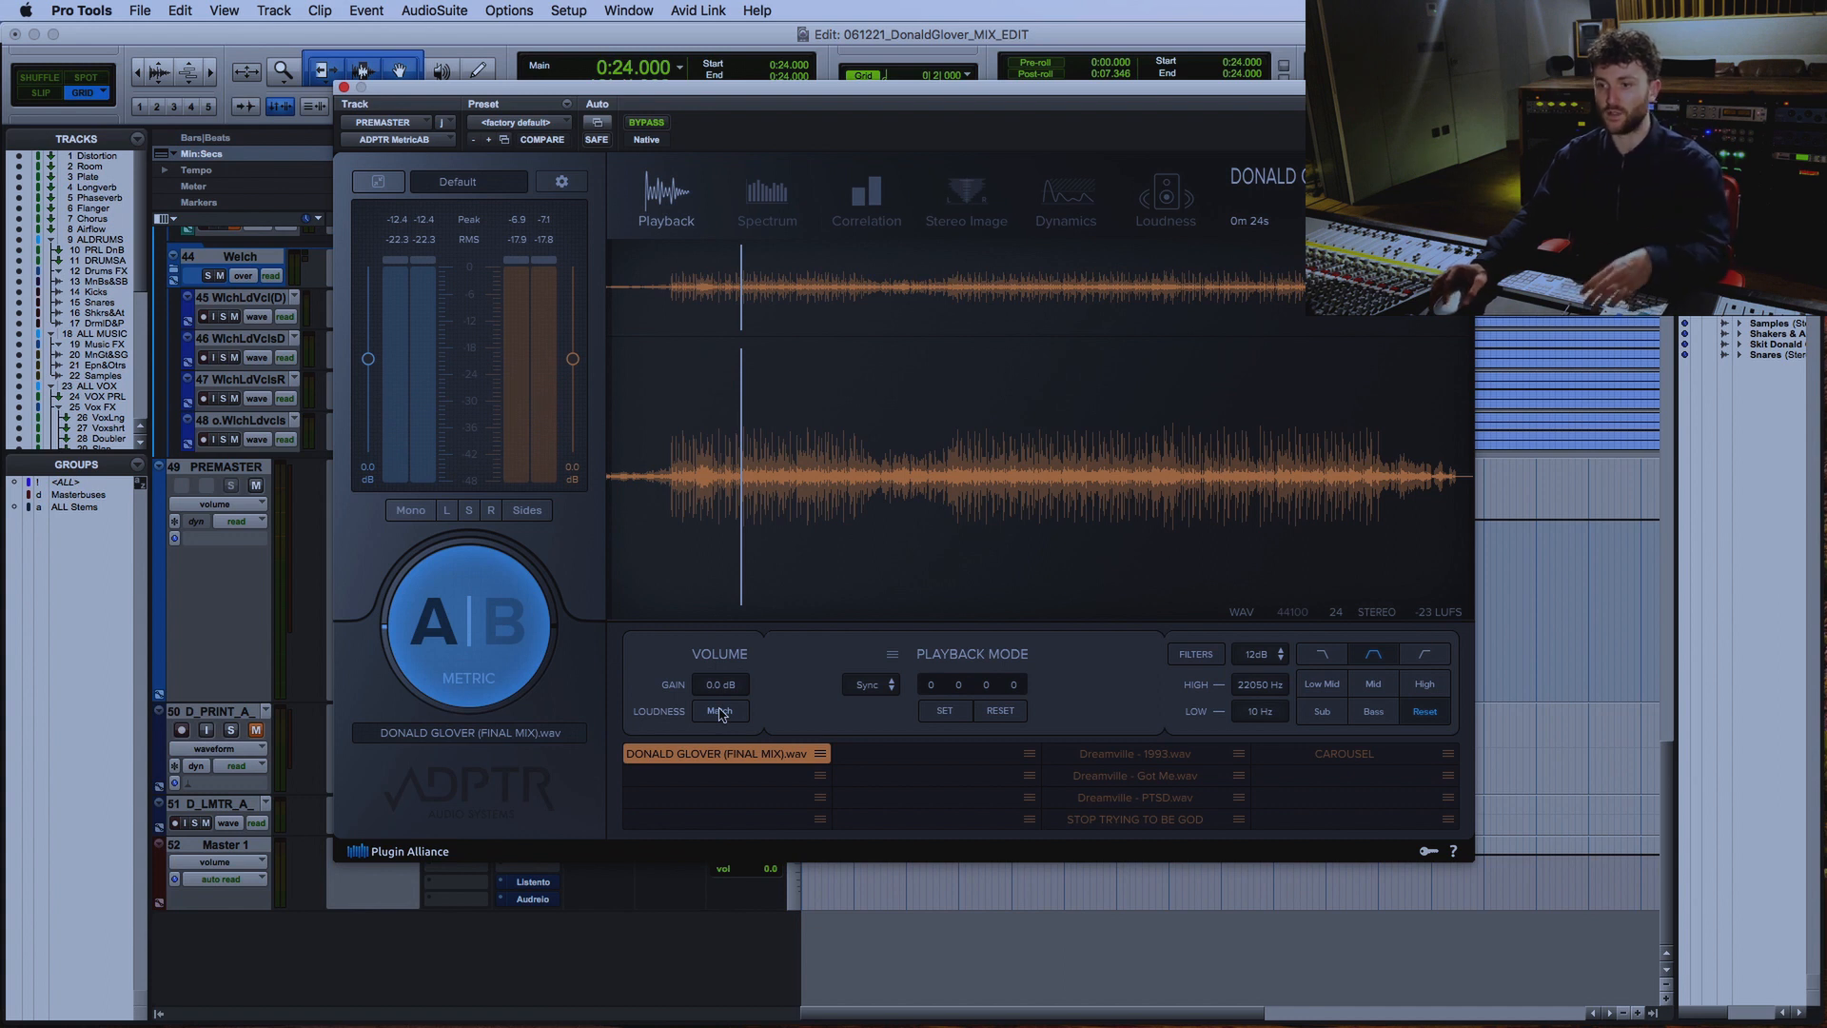
- During playback, loudness-match the reference to -6.4 dB and A/B it against the mix
key("space")
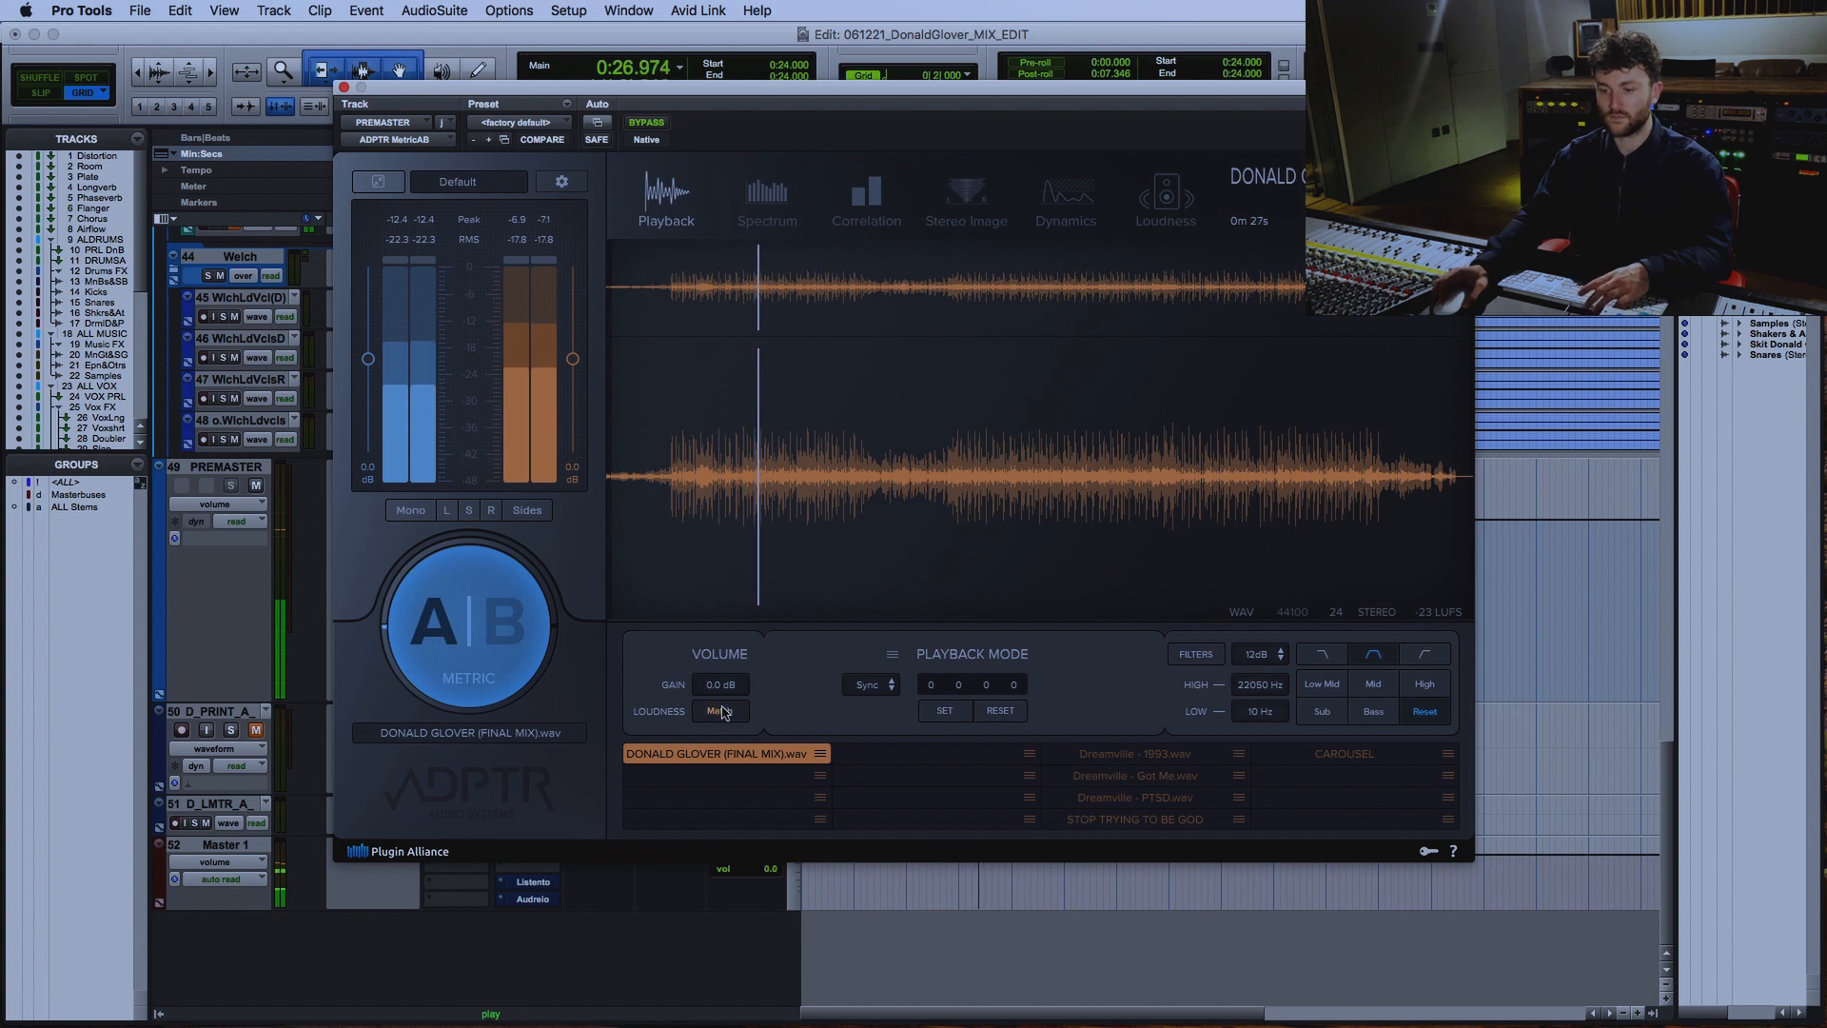
left_click(719, 711)
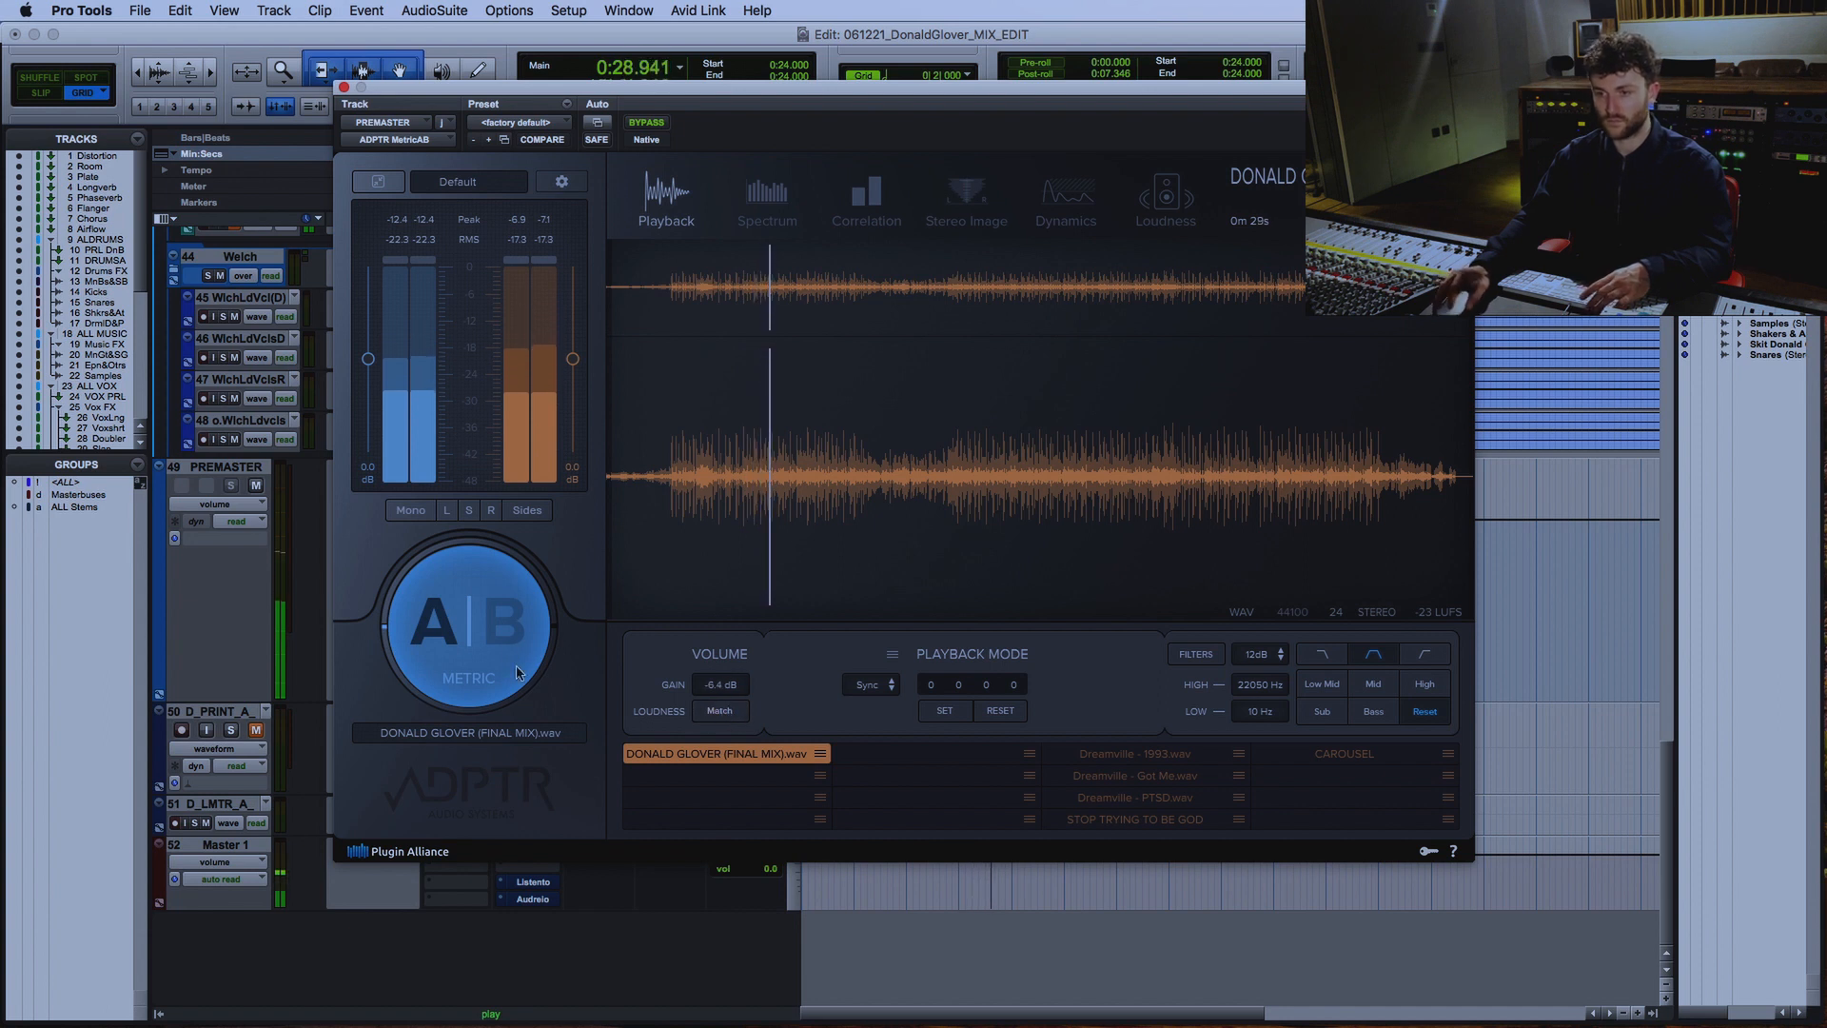
left_click(467, 621)
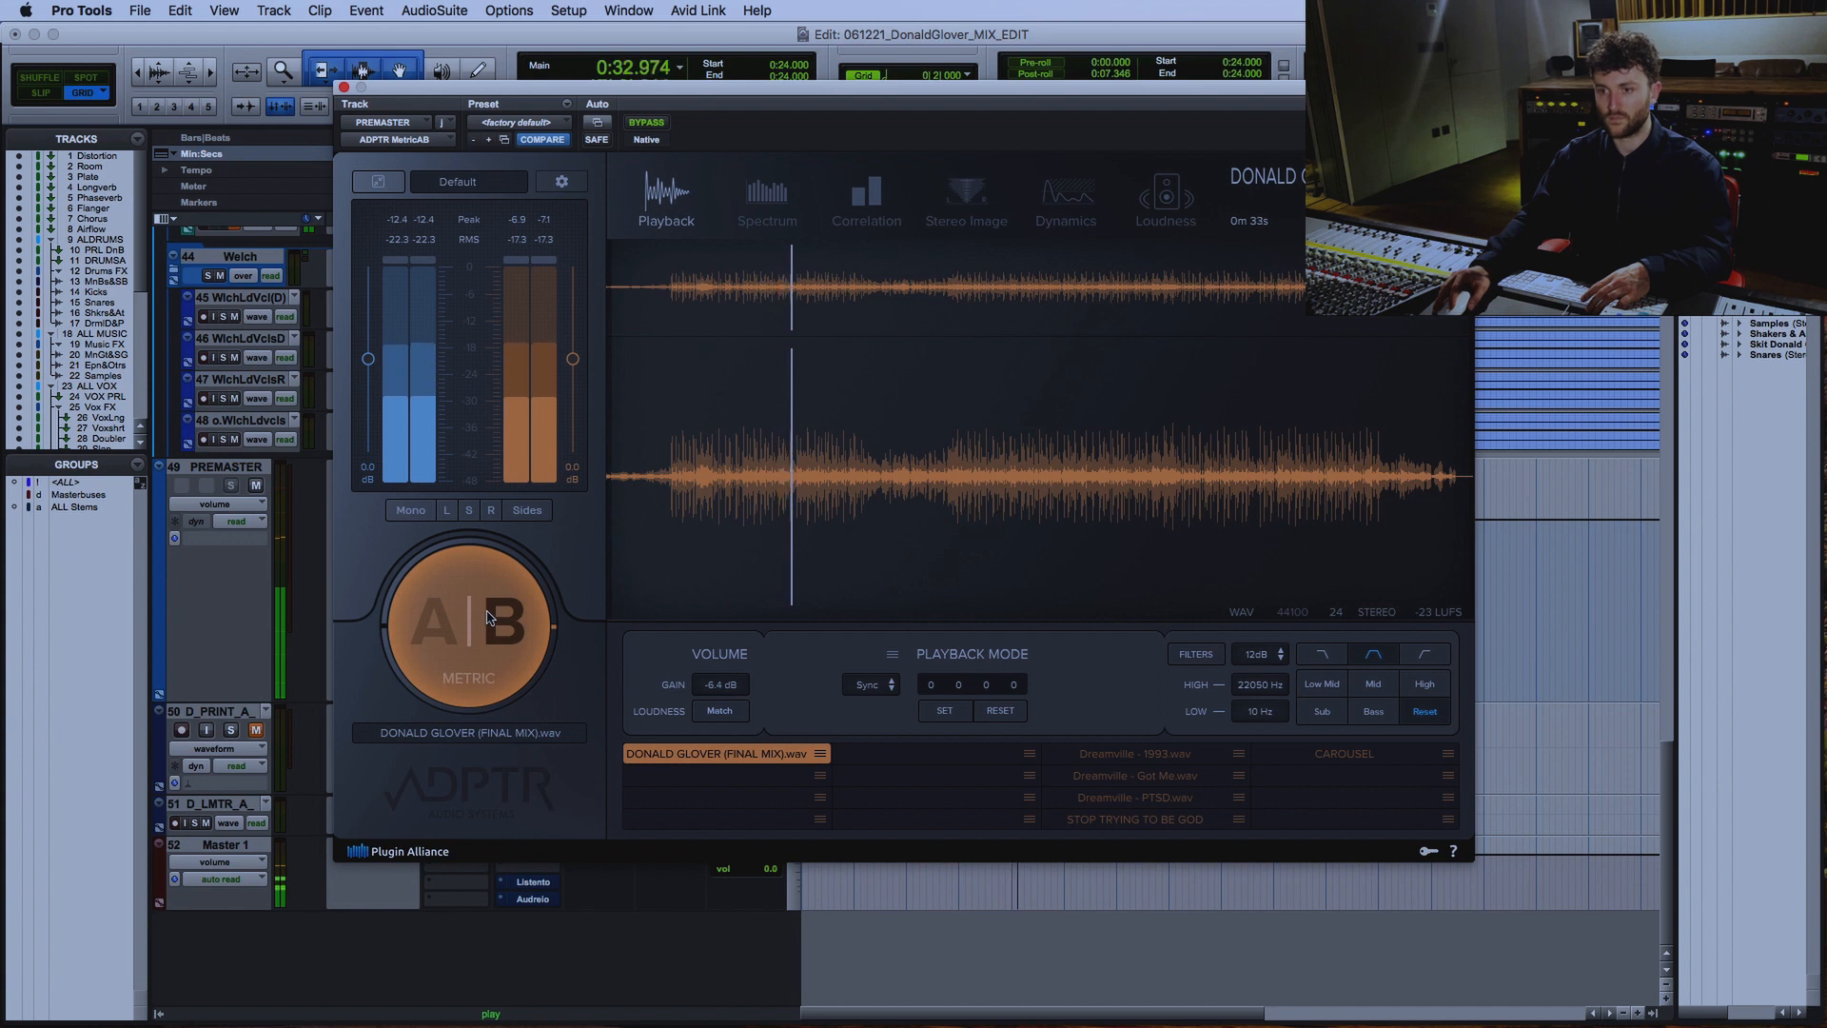
left_click(503, 619)
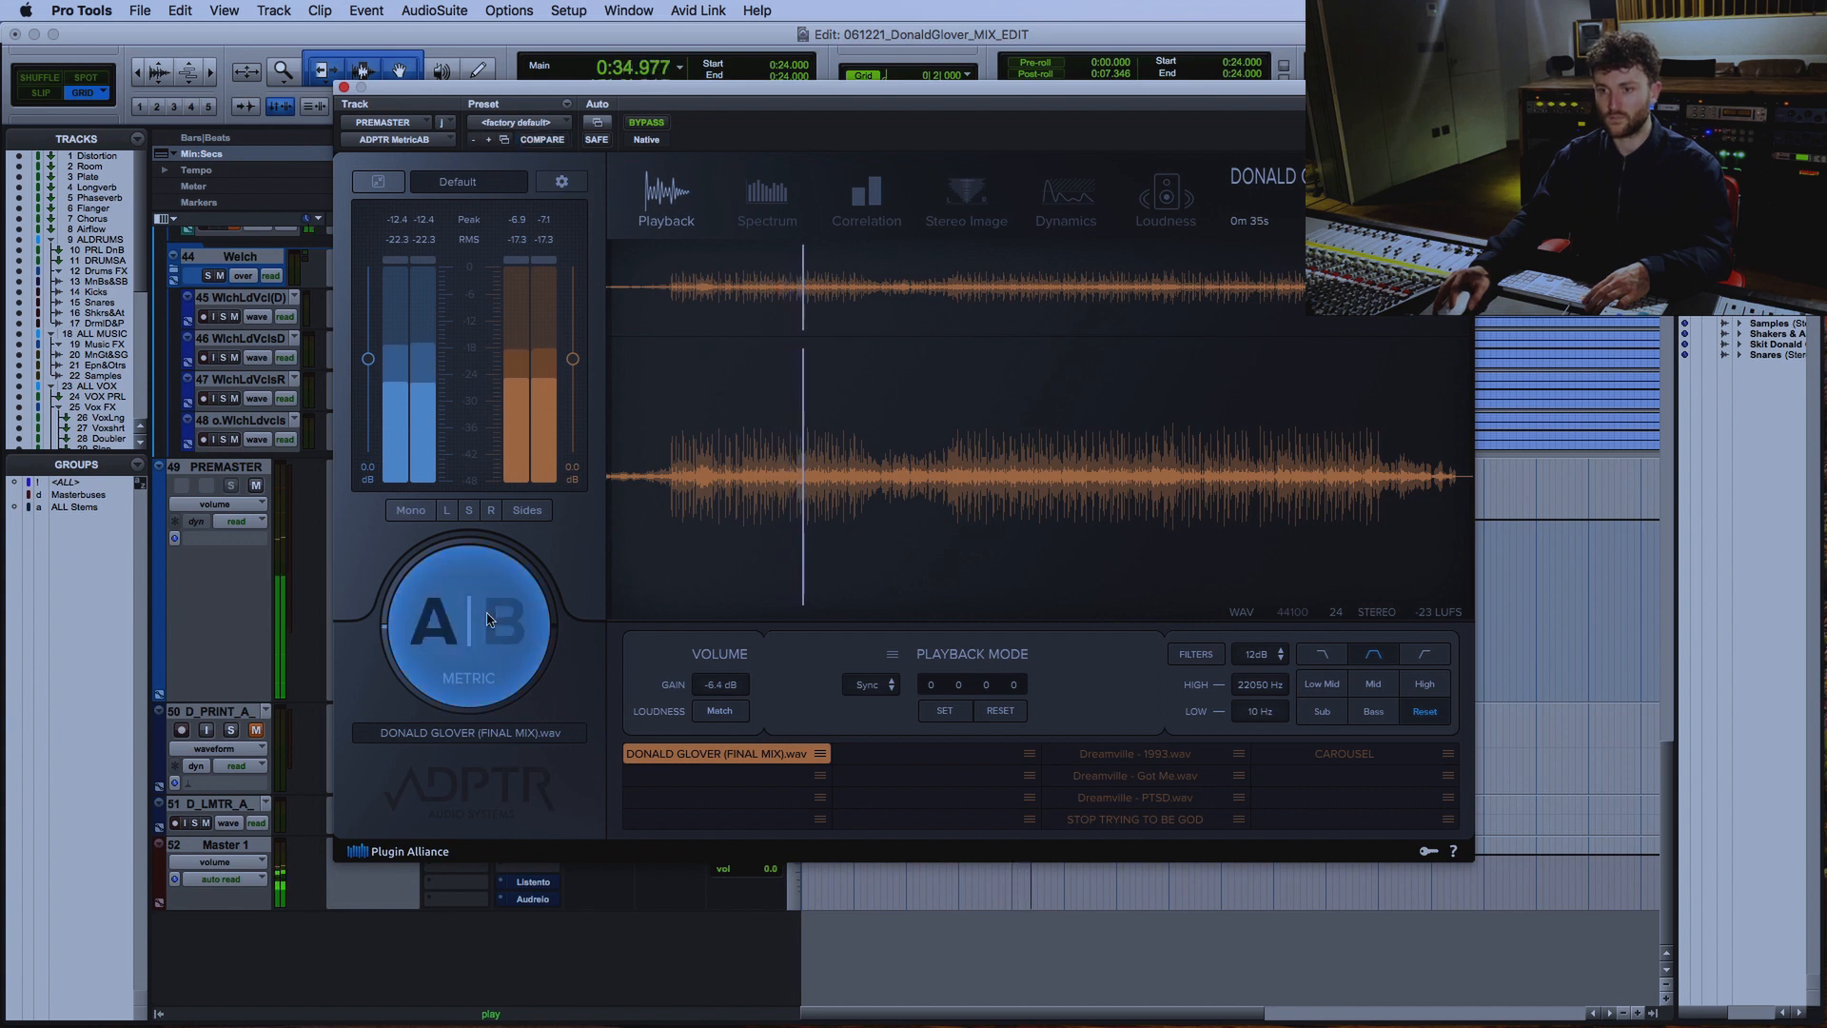